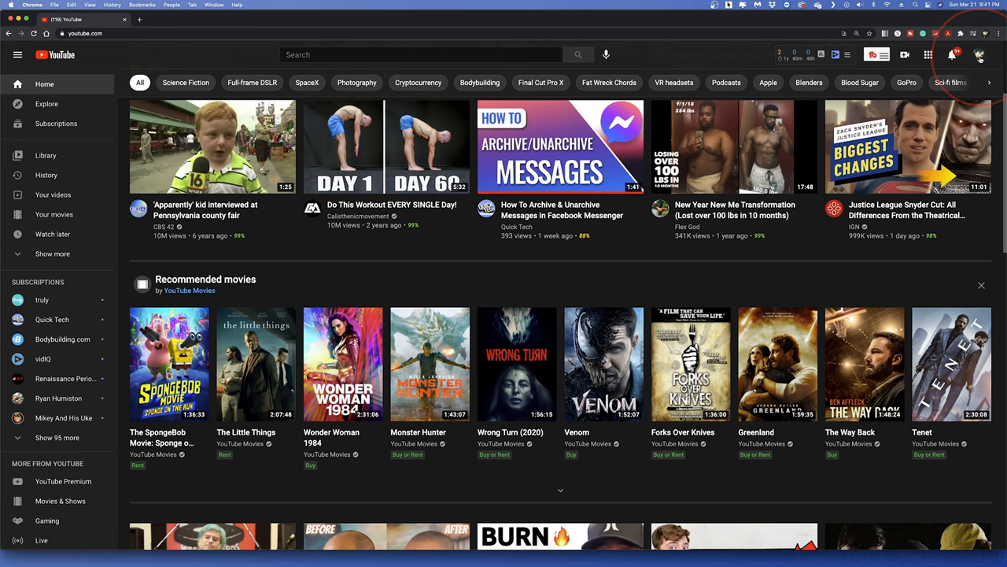
- Open YouTube Studio from the profile avatar's account menu on the YouTube home page
{"action": "left_click", "coordinate": [979, 54]}
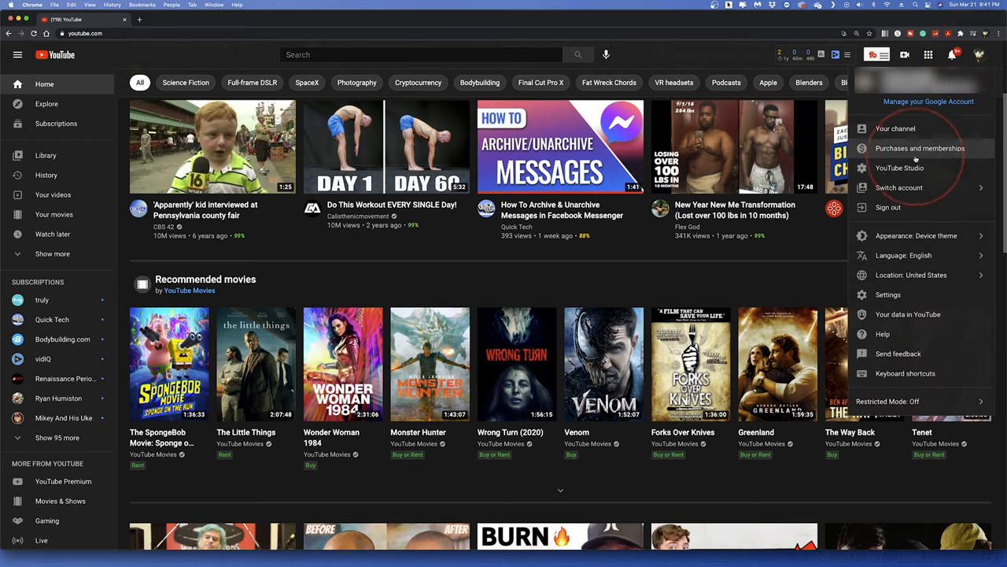
{"action": "left_click", "coordinate": [899, 168]}
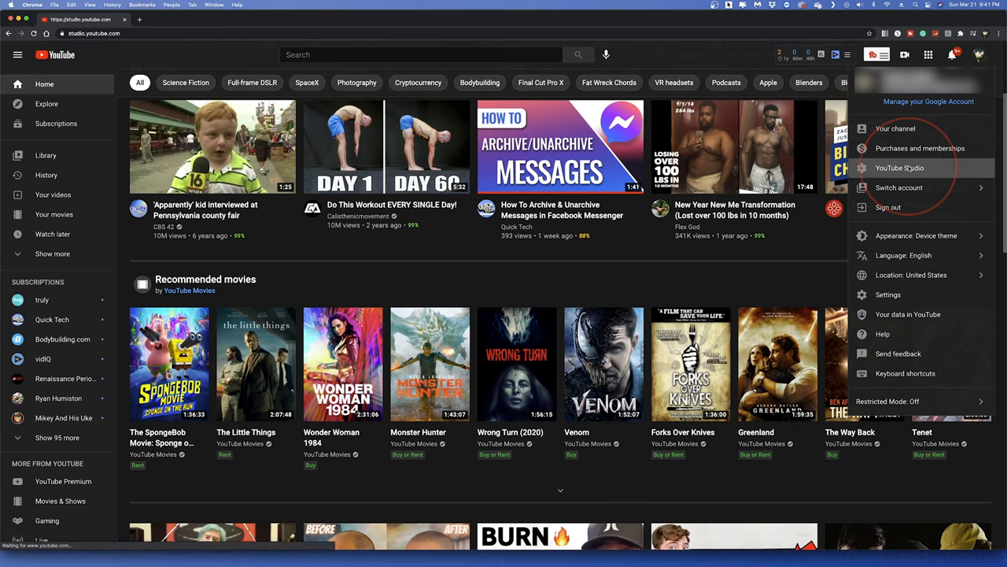
{"action": "left_click", "coordinate": [900, 167]}
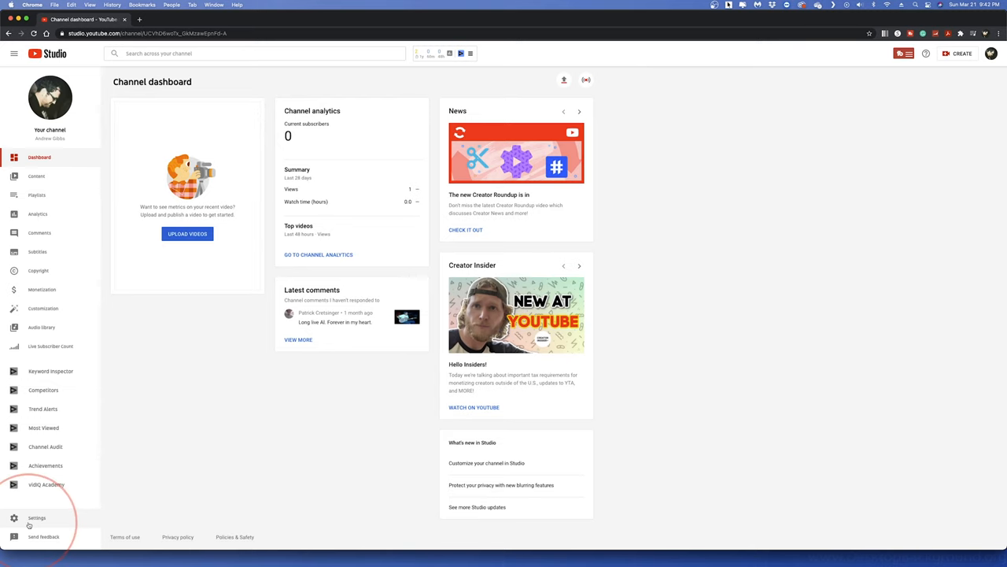
- In Settings > Upload defaults > Advanced settings, set Comment visibility to Disable comments
{"action": "left_click", "coordinate": [37, 518]}
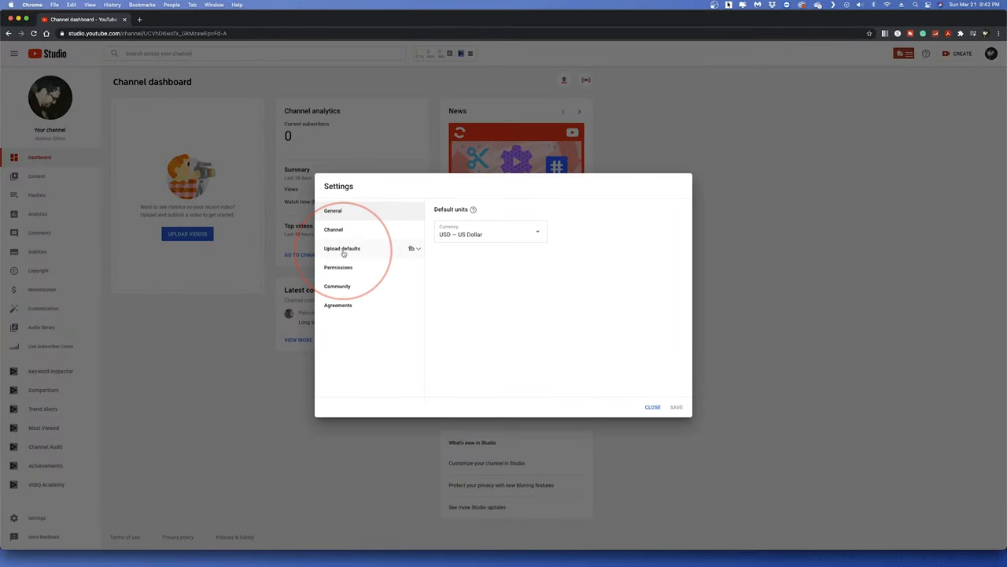
{"action": "left_click", "coordinate": [341, 248]}
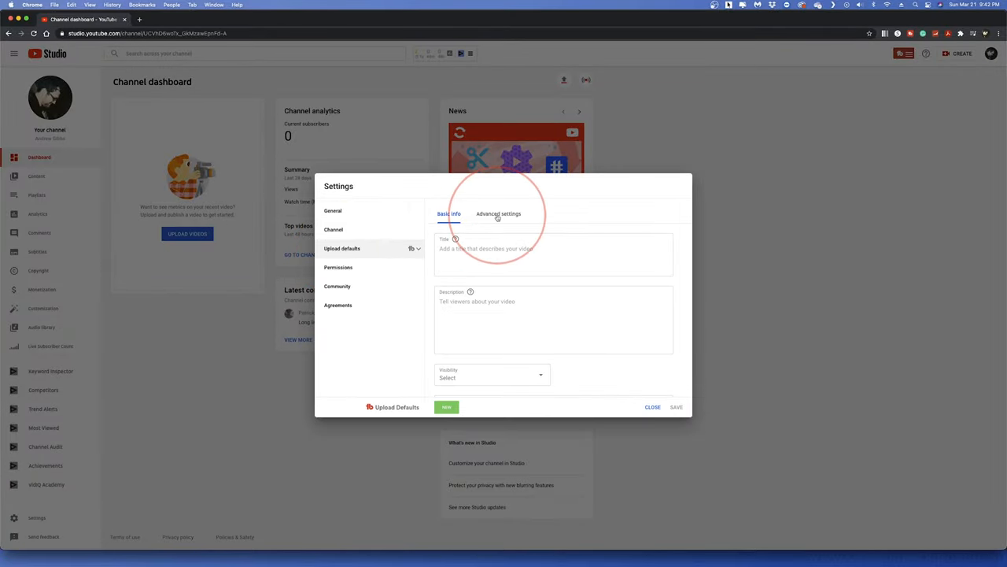
{"action": "left_click", "coordinate": [498, 214]}
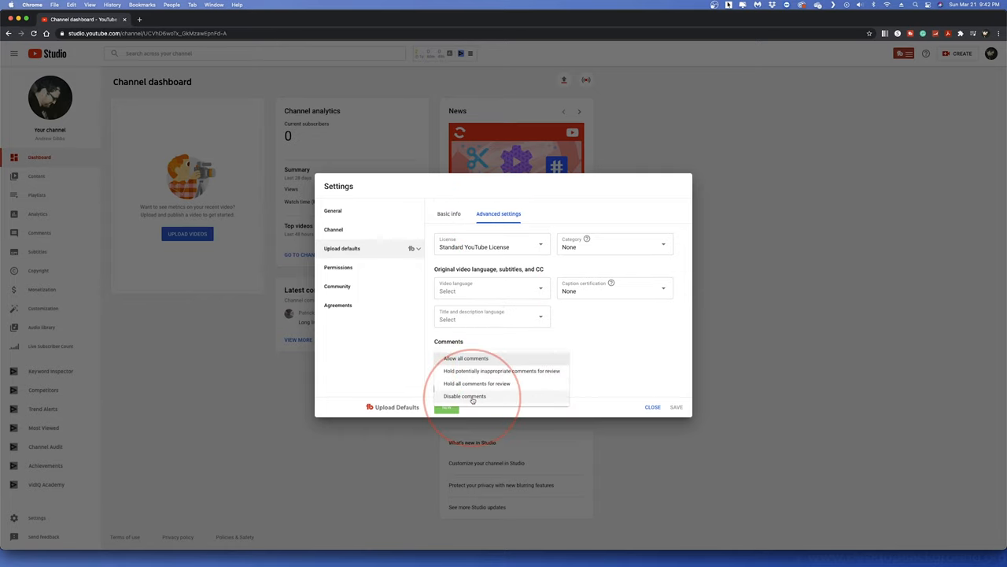
{"action": "left_click", "coordinate": [464, 396]}
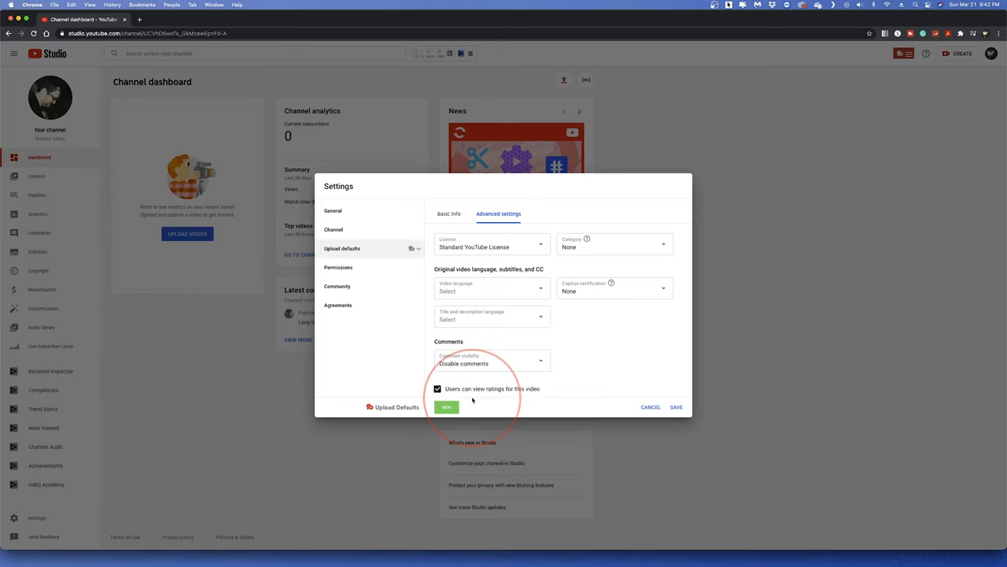
- Set Community Discussions tab comments to Disable comments, save, and start a video upload
{"action": "left_click", "coordinate": [337, 285]}
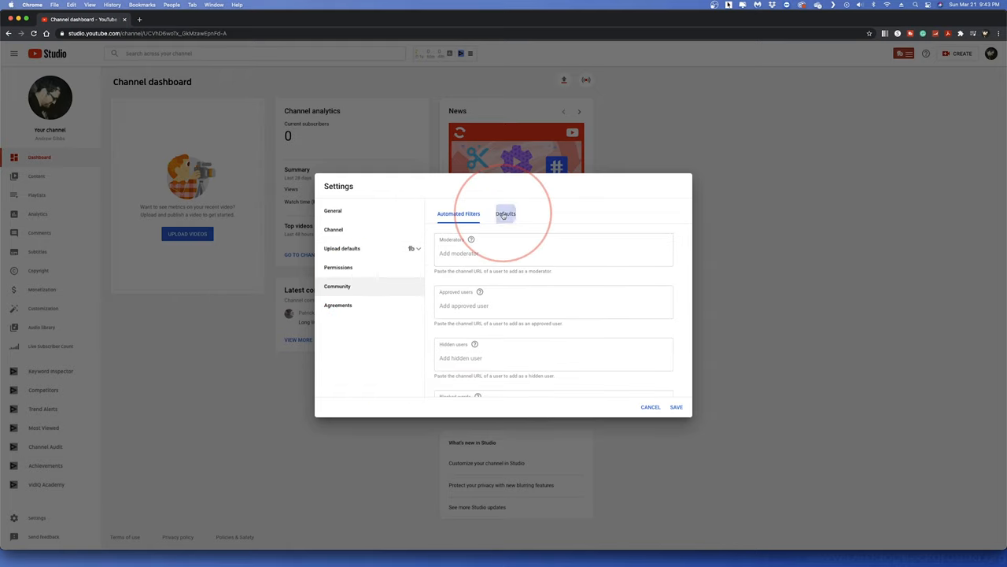
{"action": "left_click", "coordinate": [505, 213]}
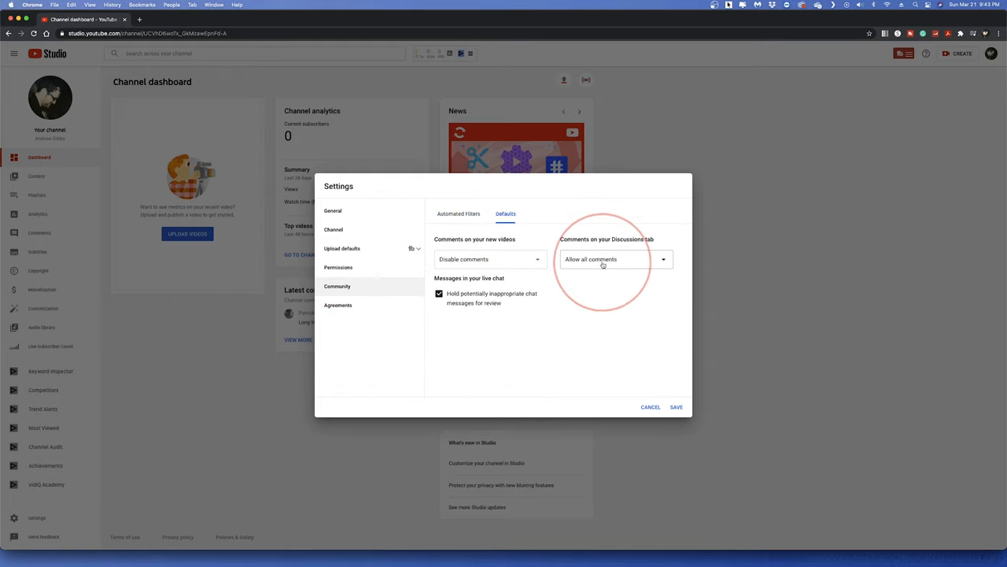
{"action": "left_click", "coordinate": [616, 259]}
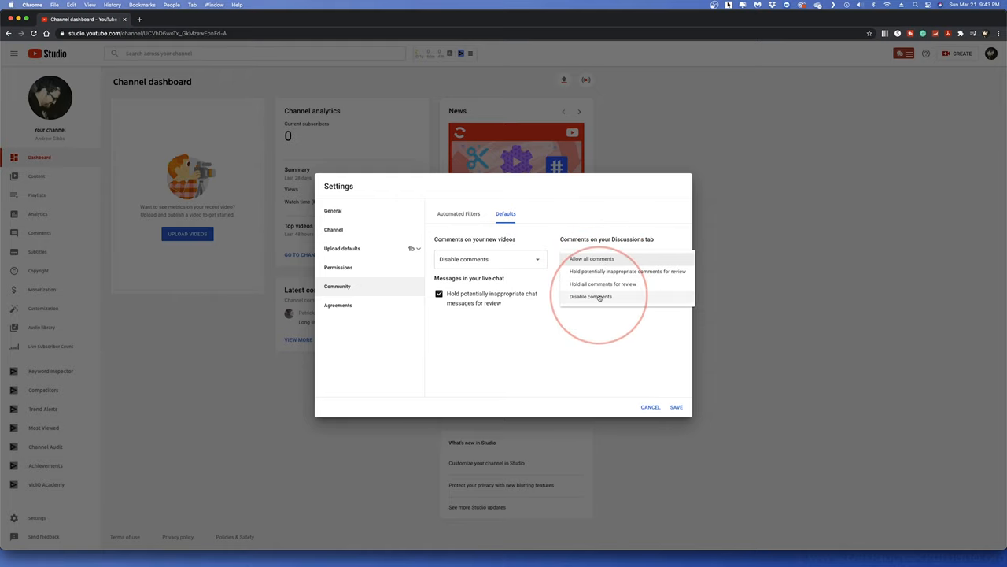
{"action": "left_click", "coordinate": [590, 297]}
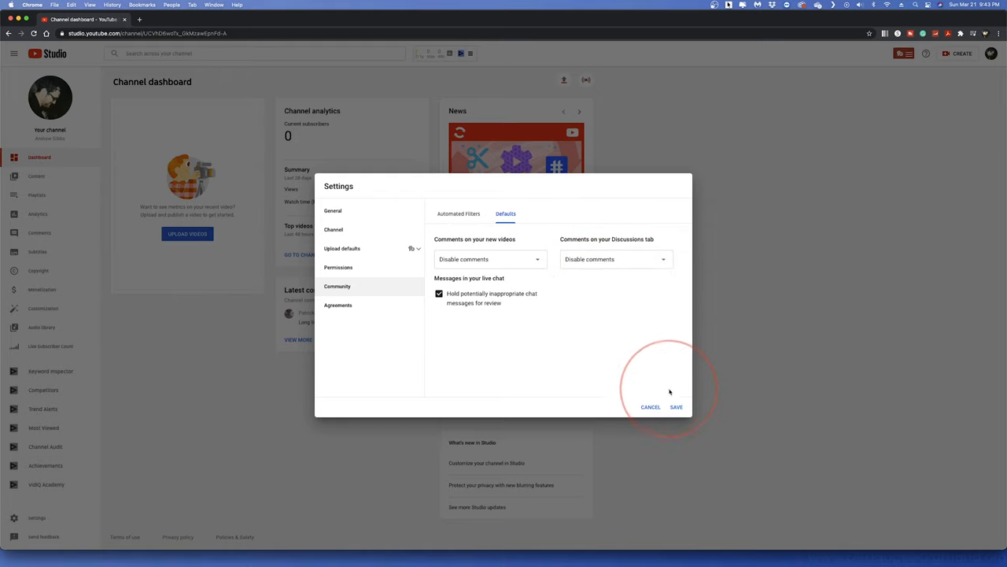
{"action": "left_click", "coordinate": [675, 407]}
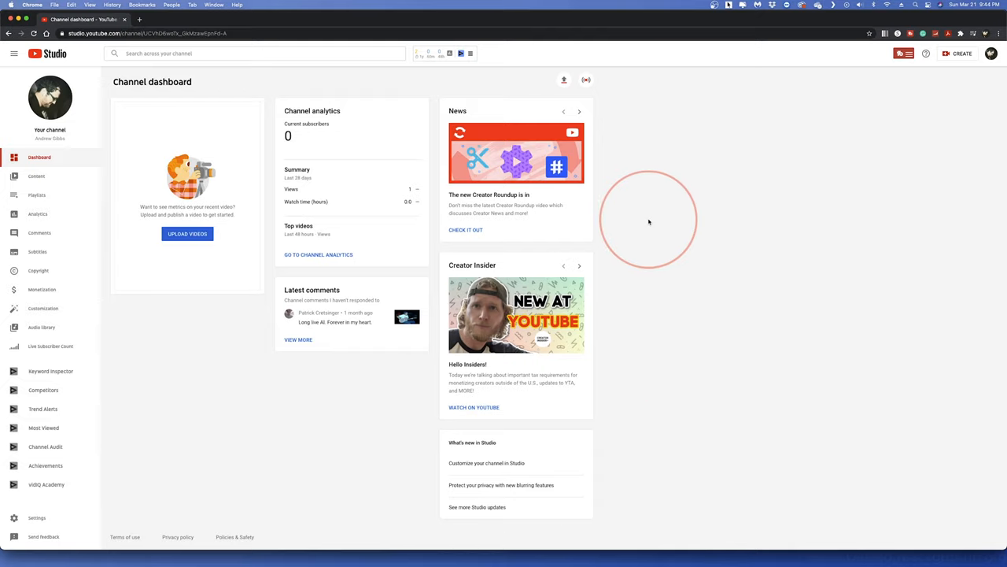
{"action": "left_click", "coordinate": [961, 53]}
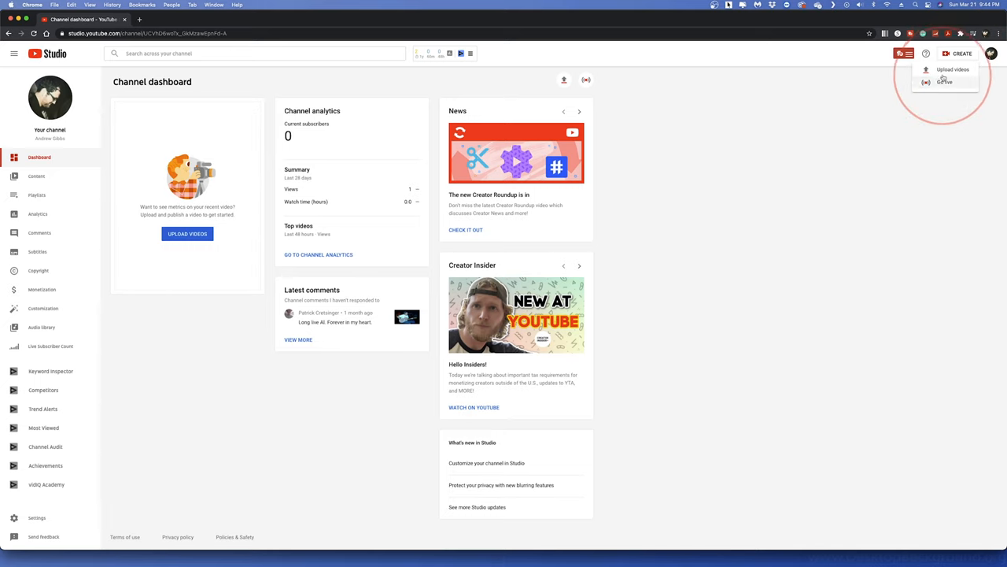
{"action": "left_click", "coordinate": [953, 69]}
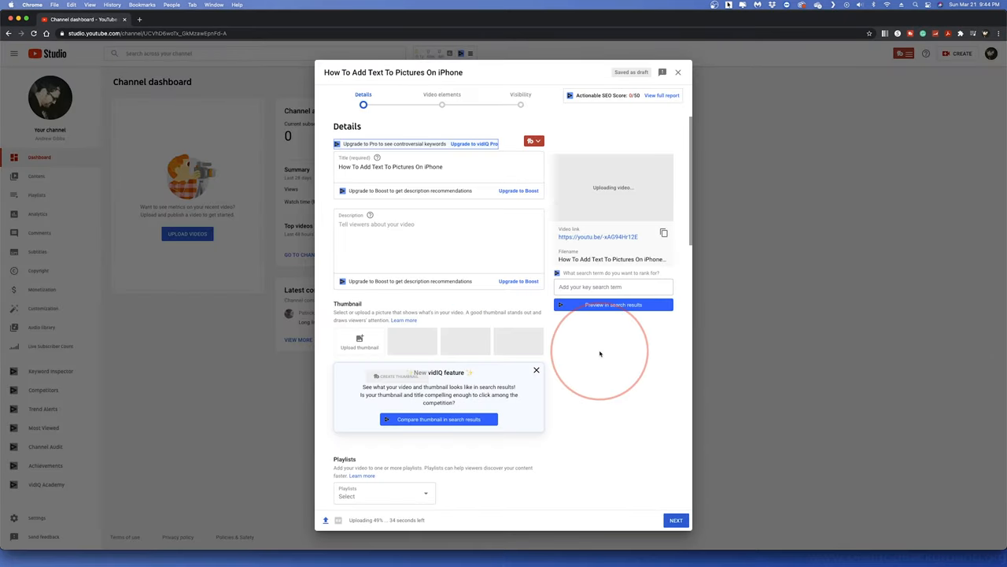
- Set the new upload's Comments and ratings visibility to Disable comments
{"action": "scroll", "scroll_direction": "down", "scroll_amount": 3}
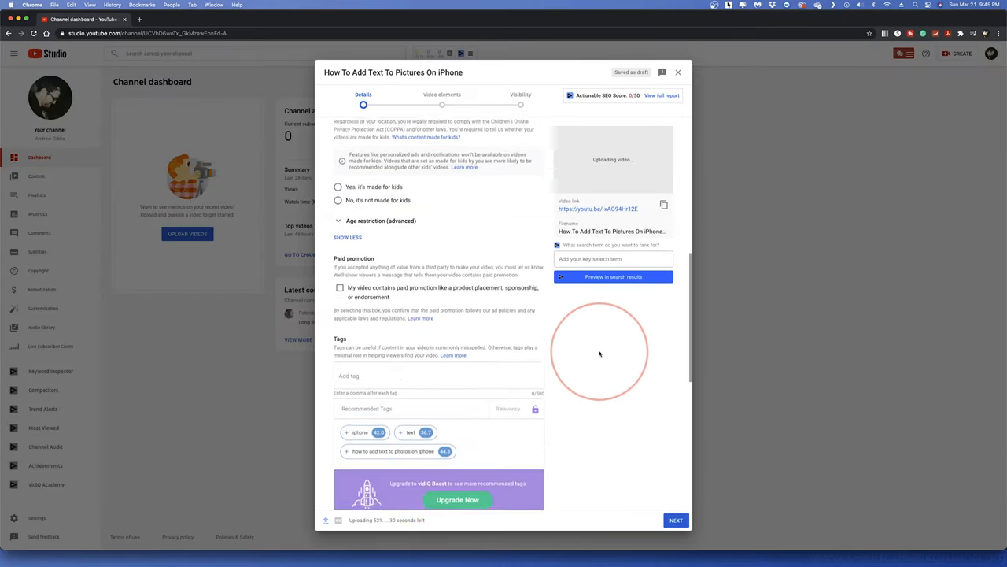
{"action": "scroll", "scroll_direction": "down", "scroll_amount": 3}
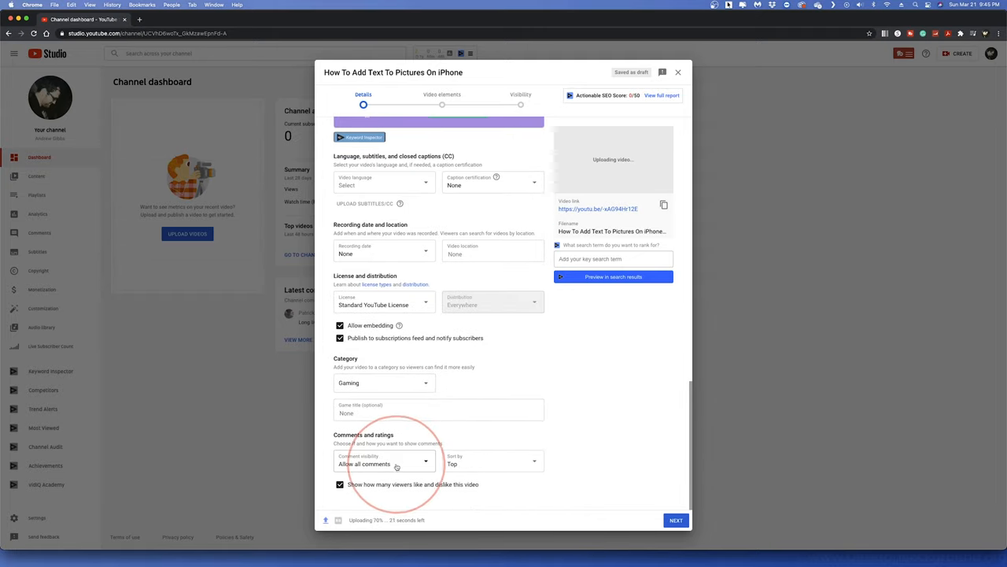
{"action": "left_click", "coordinate": [383, 464]}
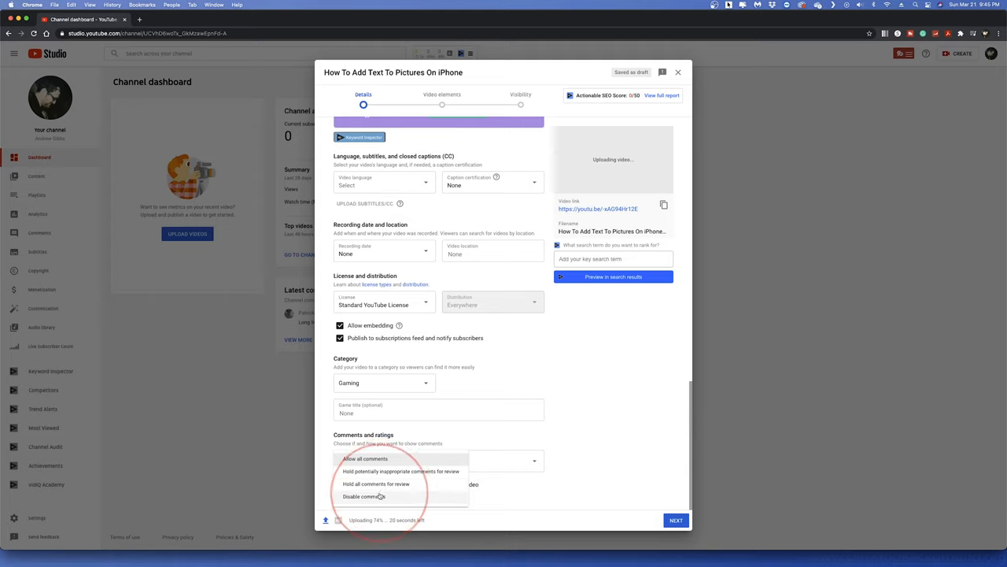
{"action": "left_click", "coordinate": [363, 496]}
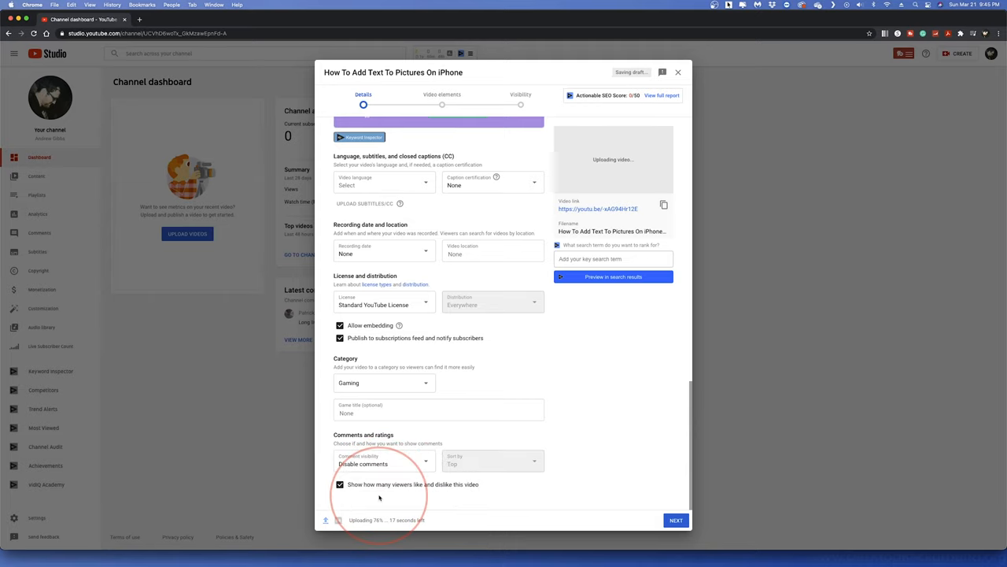
{"action": "mouse_move", "coordinate": [365, 475]}
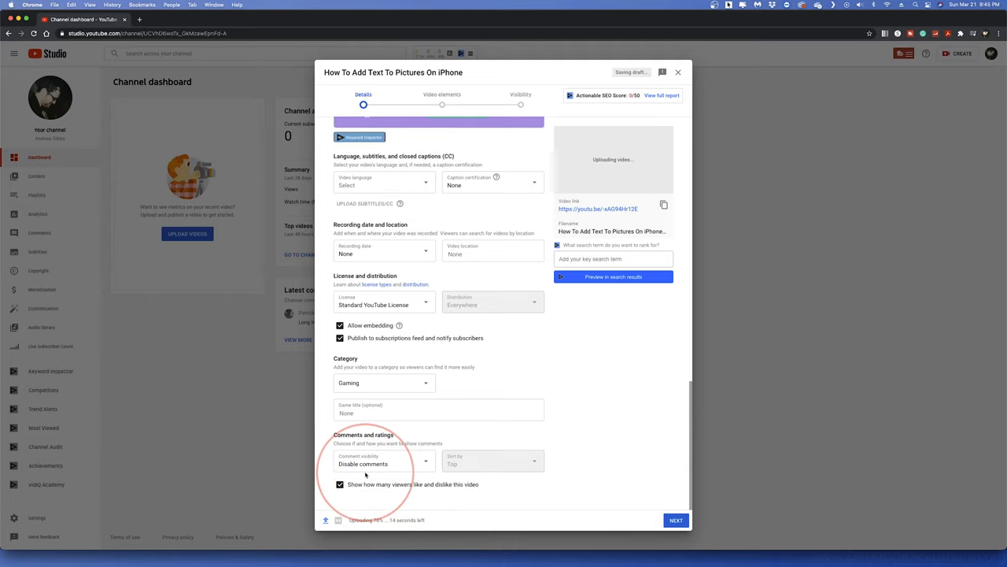